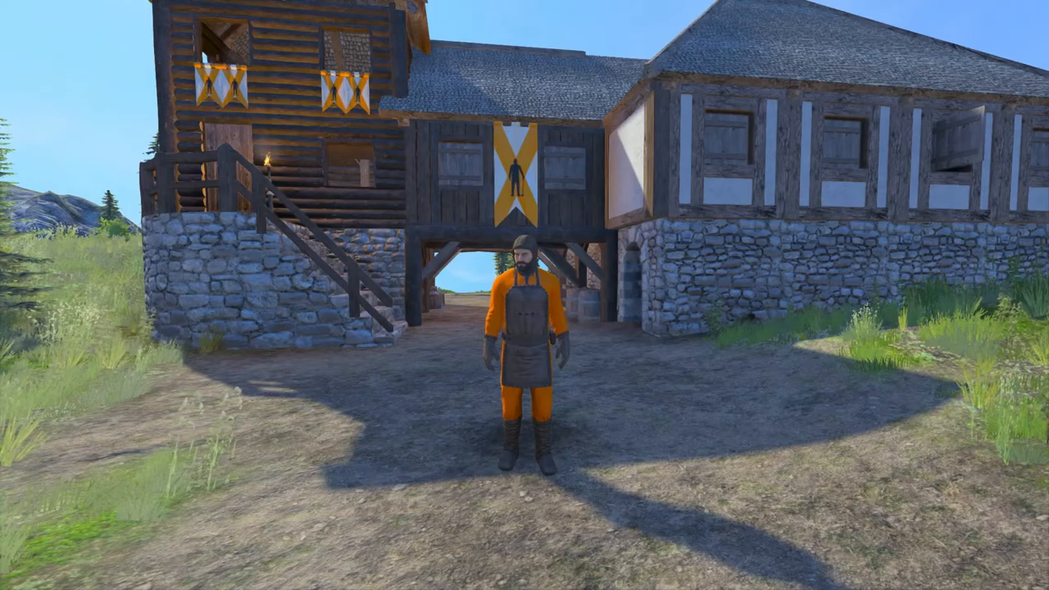
- Browse the Spectator control bindings to the waypoint add, copy, paste and follow actions
scroll("right", 3)
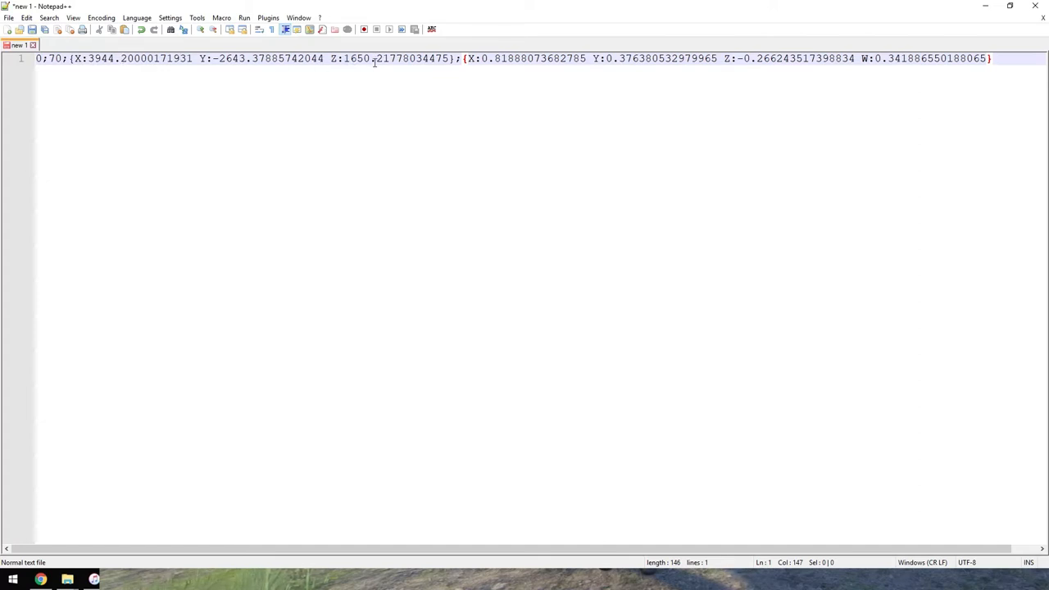
left_click(353, 59)
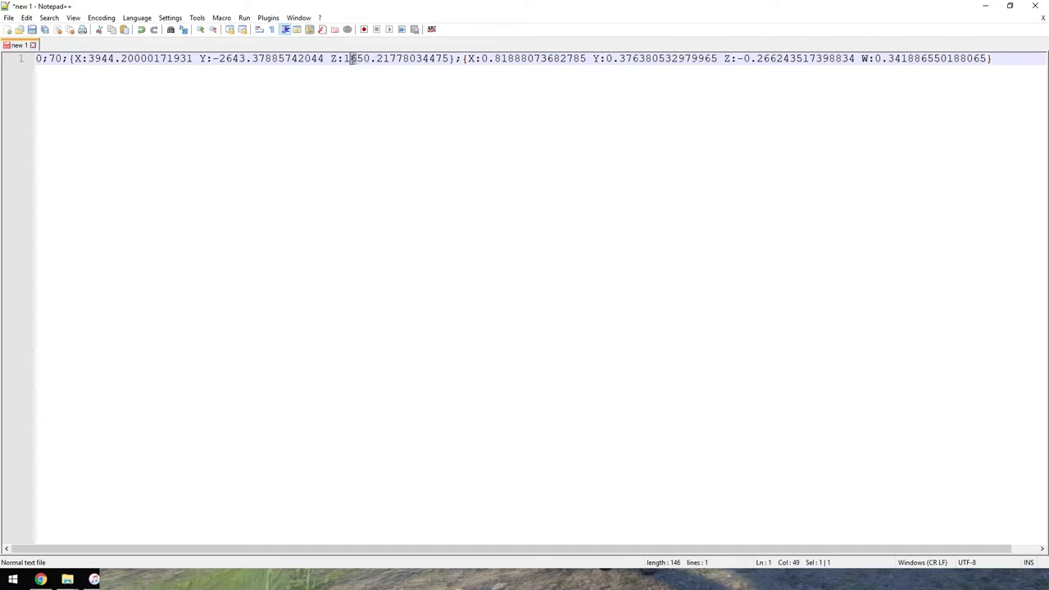
mouse_move(305, 71)
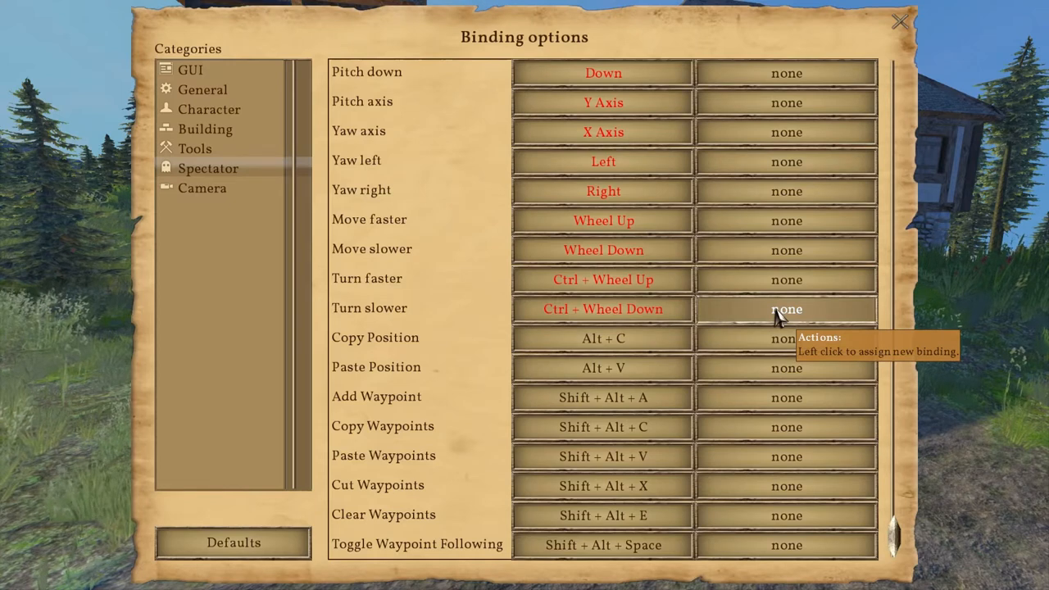
mouse_move(397, 349)
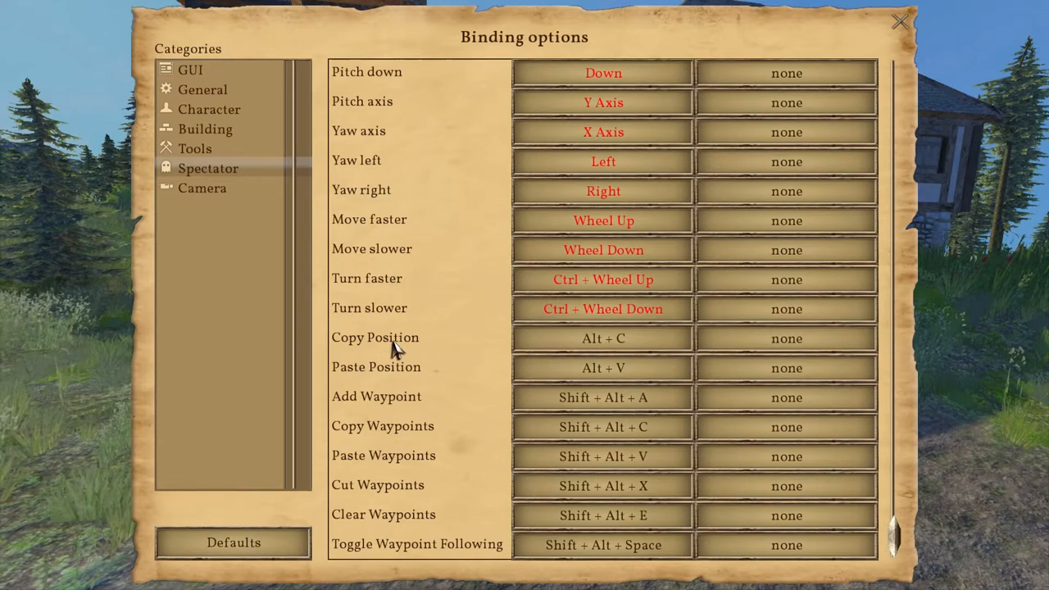
mouse_move(402, 377)
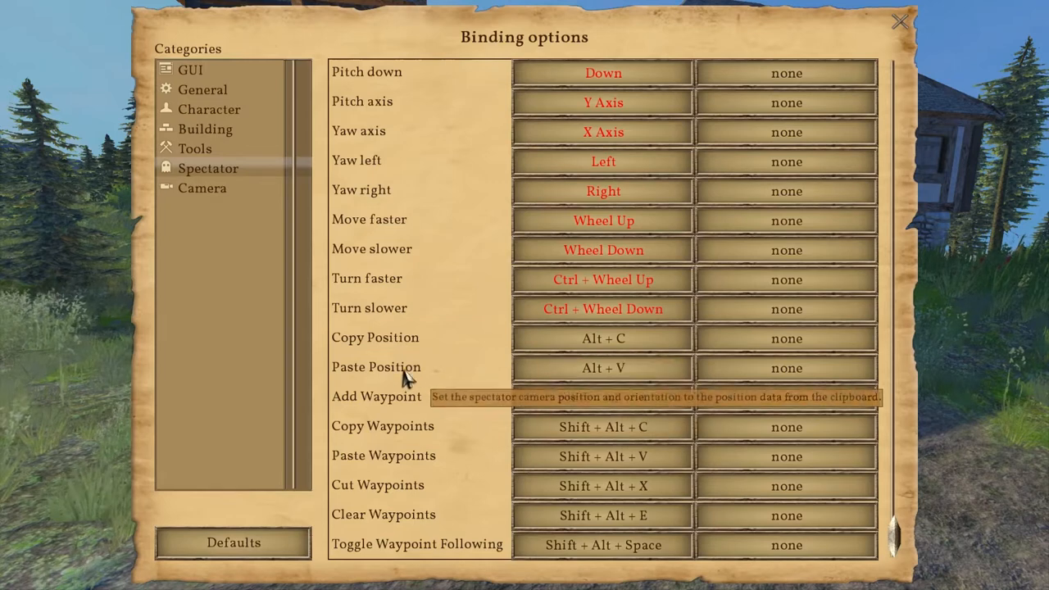
mouse_move(603, 368)
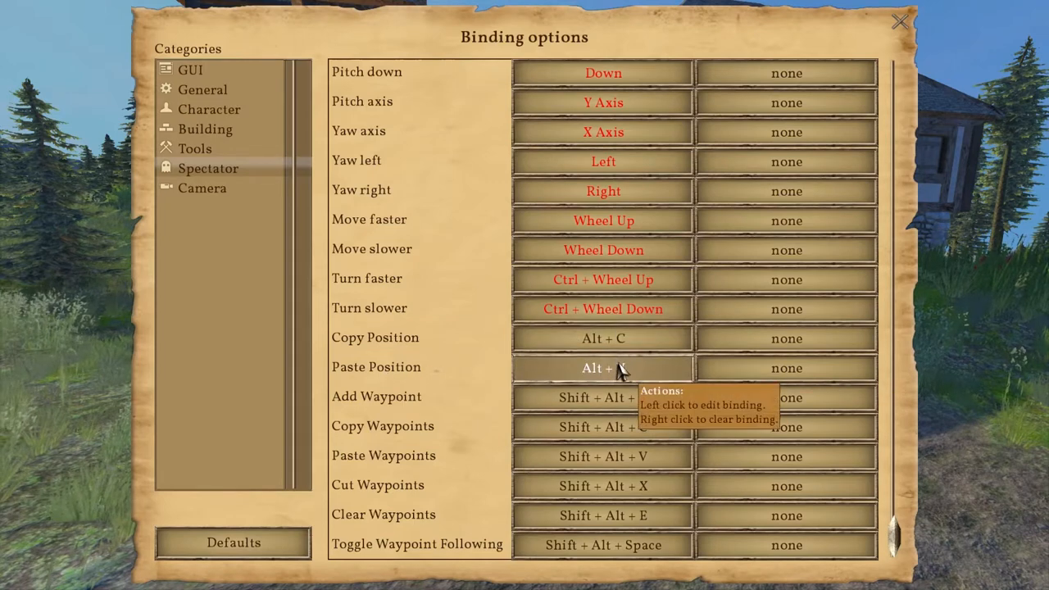
mouse_move(402, 405)
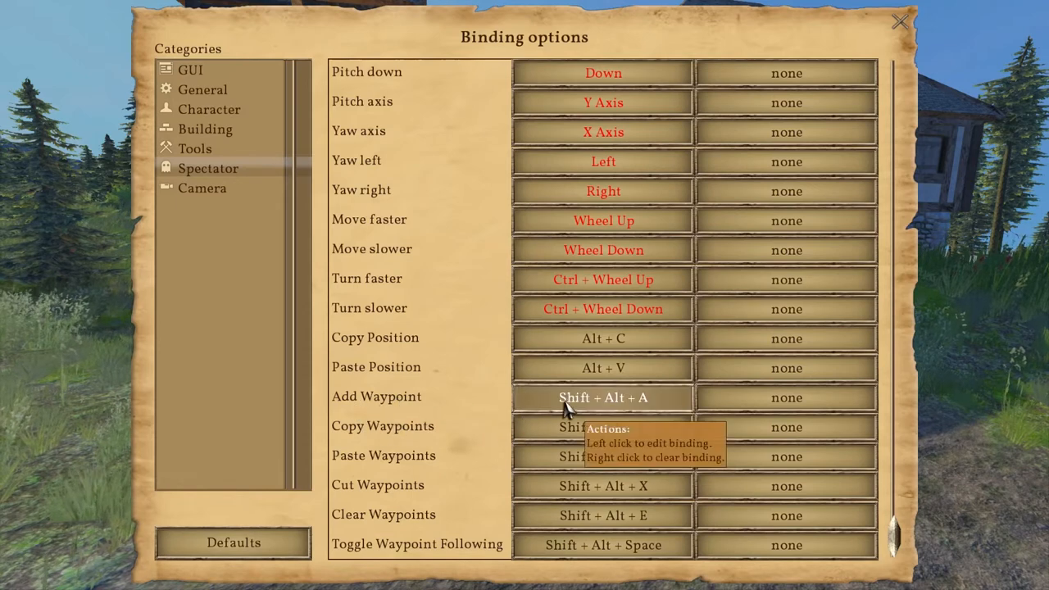
mouse_move(397, 441)
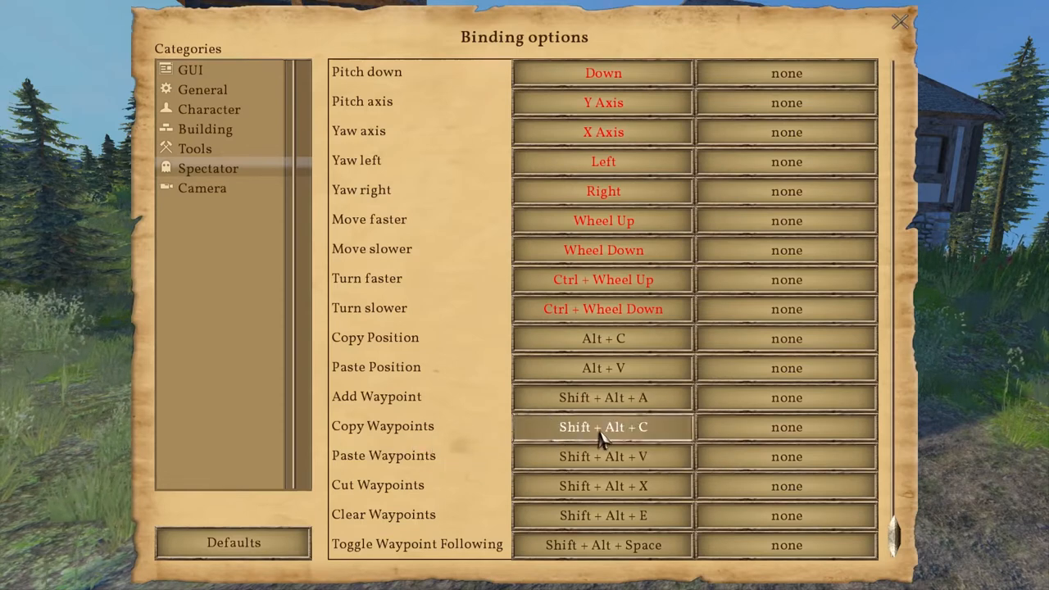
mouse_move(603, 427)
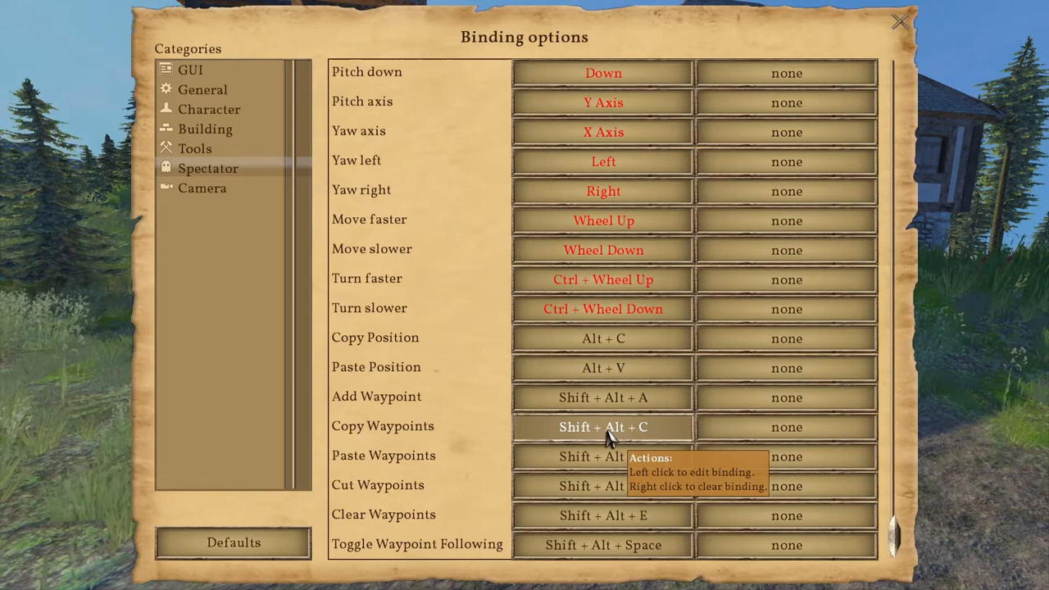
mouse_move(603, 443)
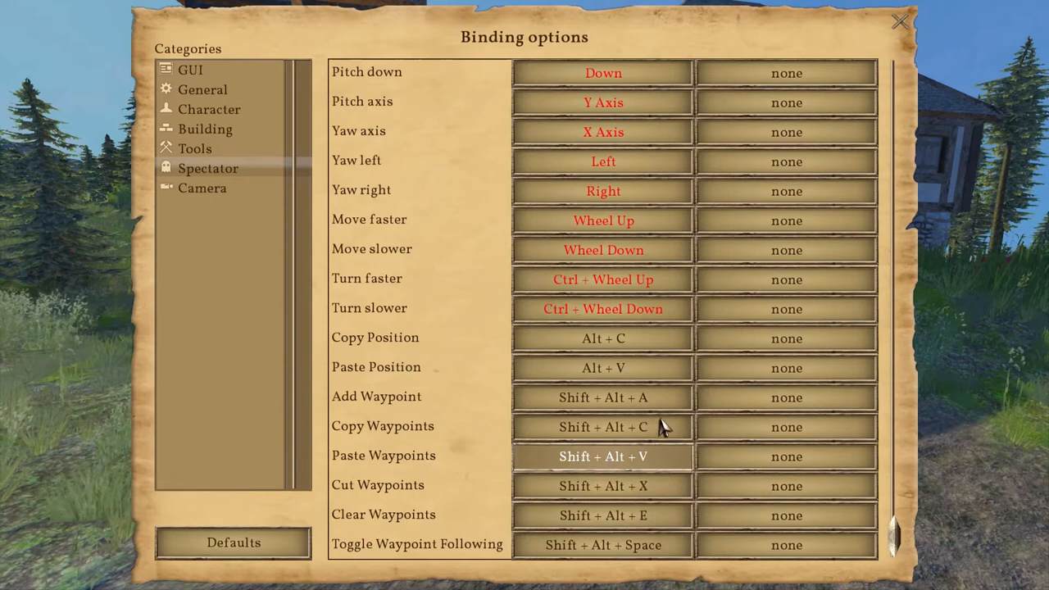
mouse_move(594, 465)
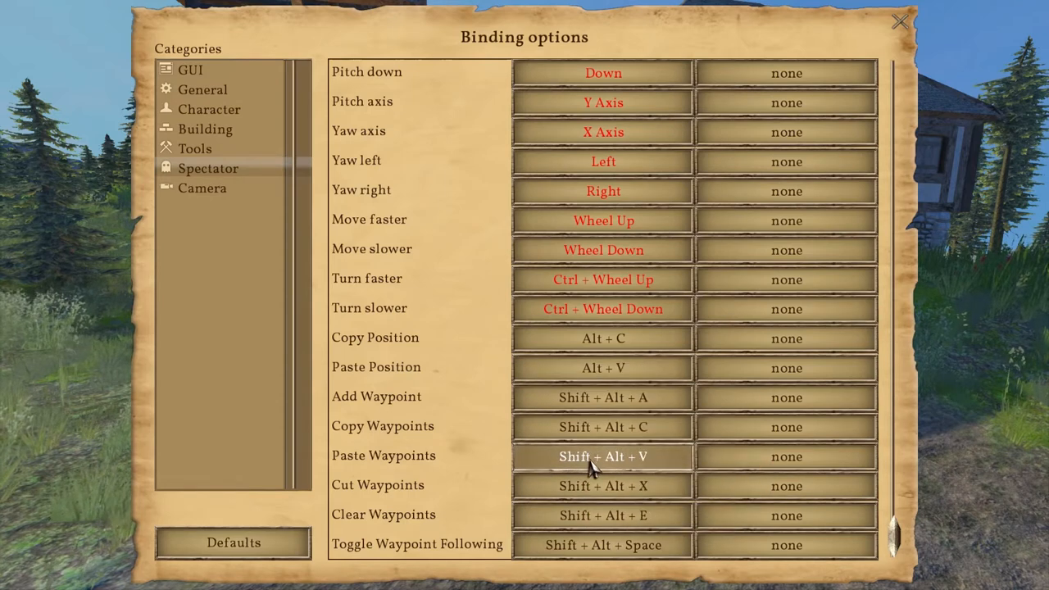
mouse_move(602, 457)
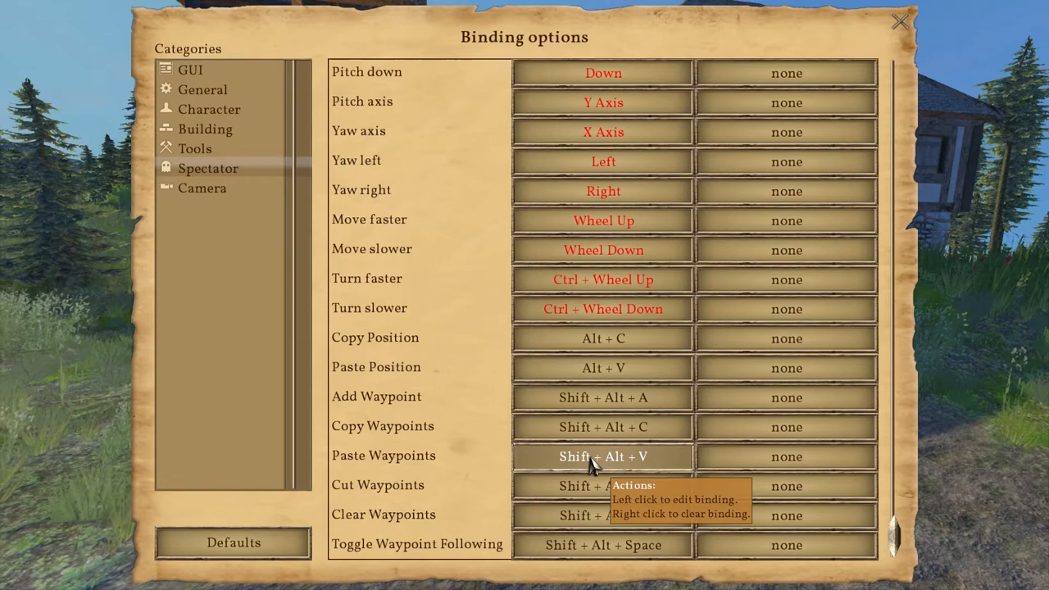
mouse_move(396, 504)
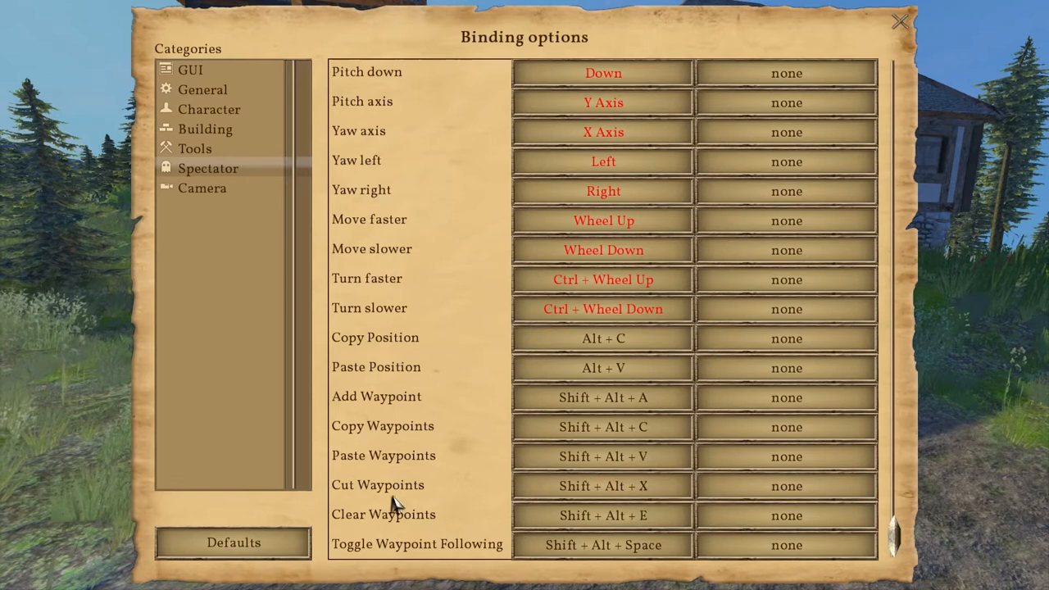
mouse_move(449, 490)
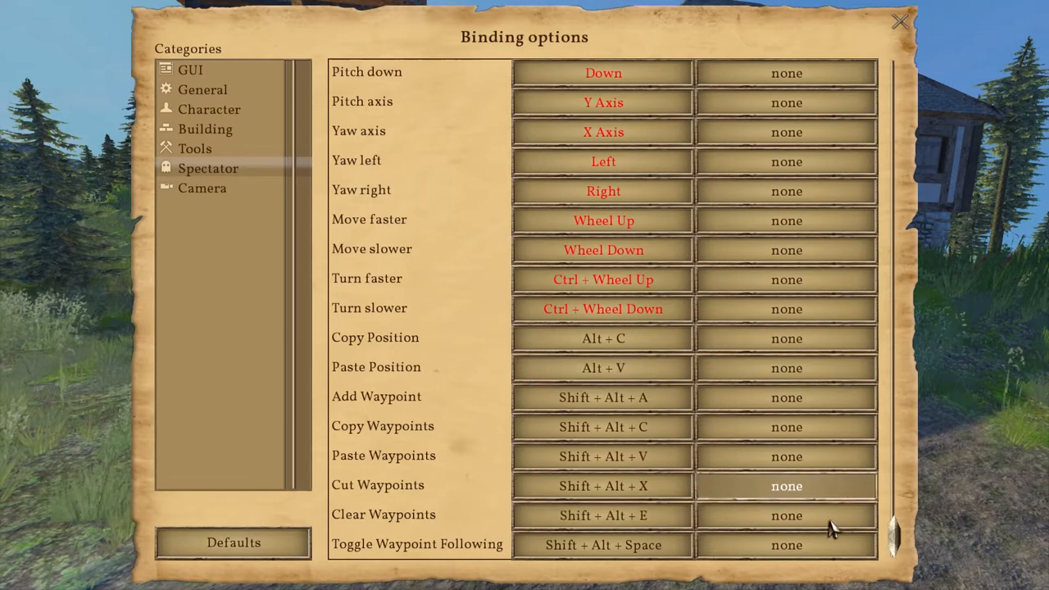
mouse_move(786, 545)
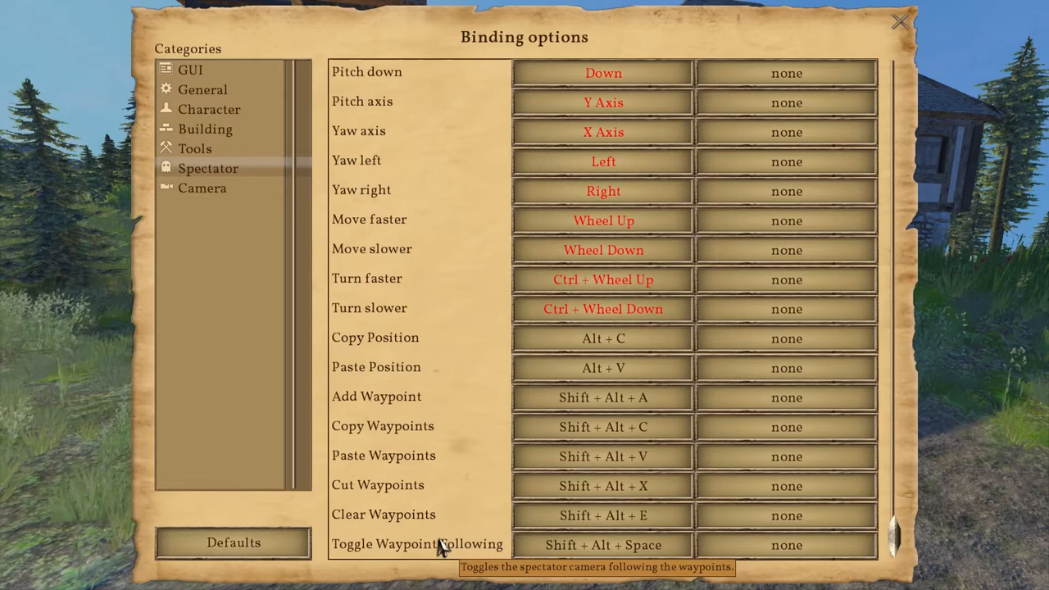
mouse_move(414, 557)
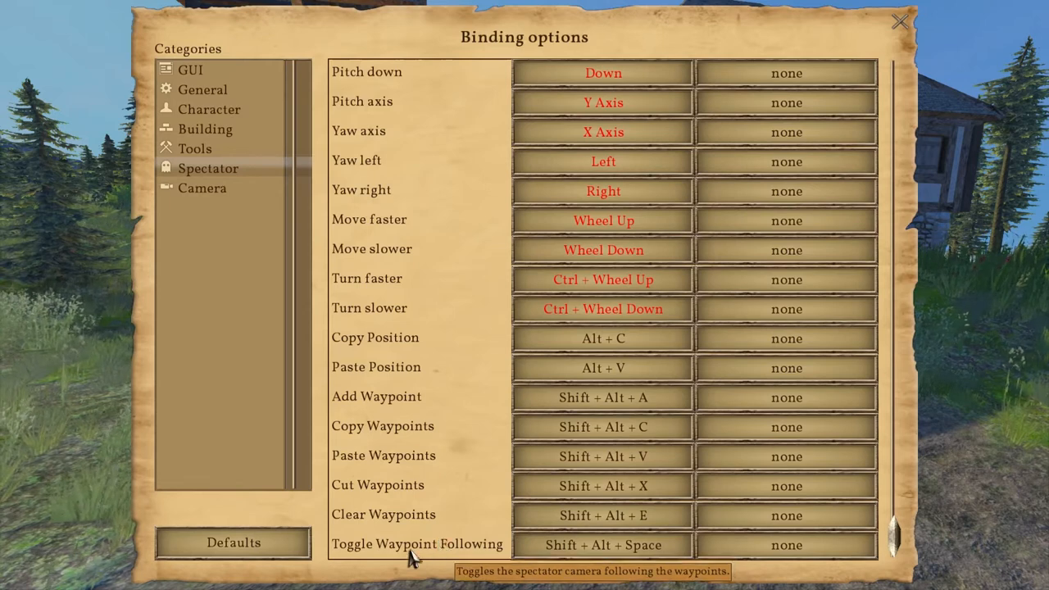
mouse_move(528, 578)
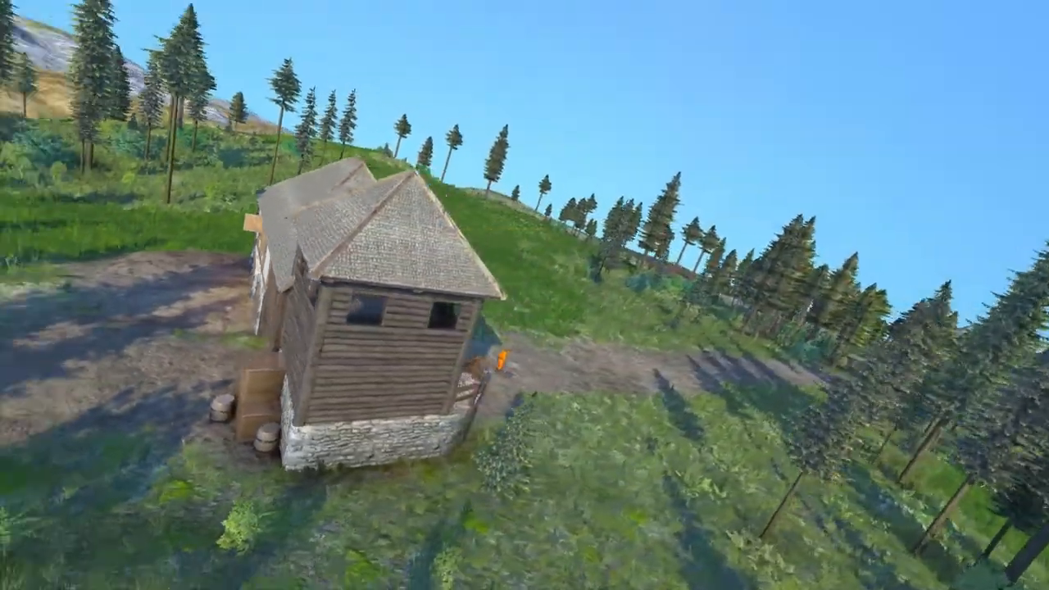
mouse_move(524, 295)
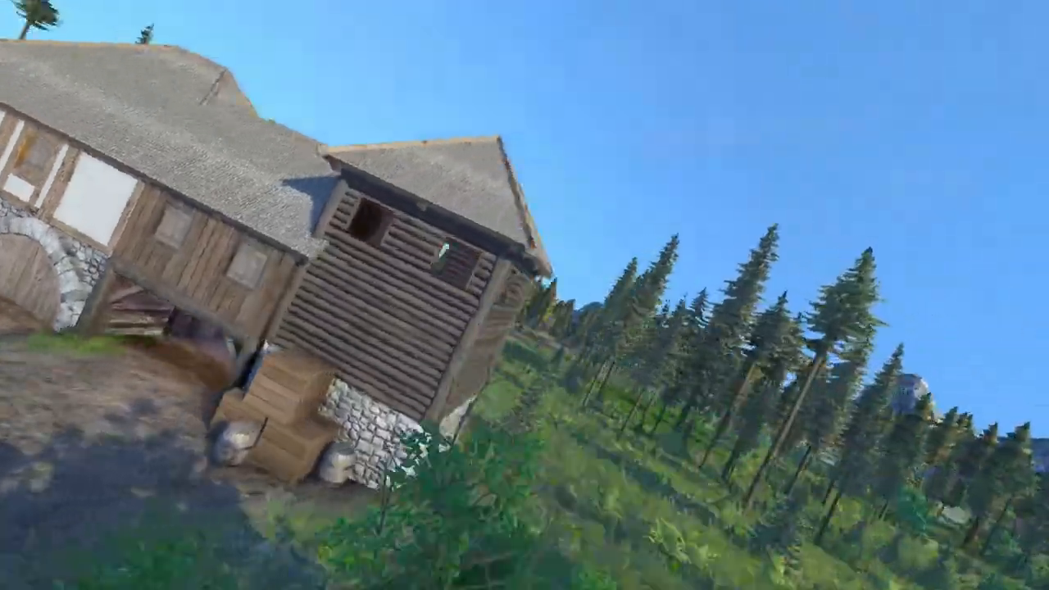
mouse_move(525, 295)
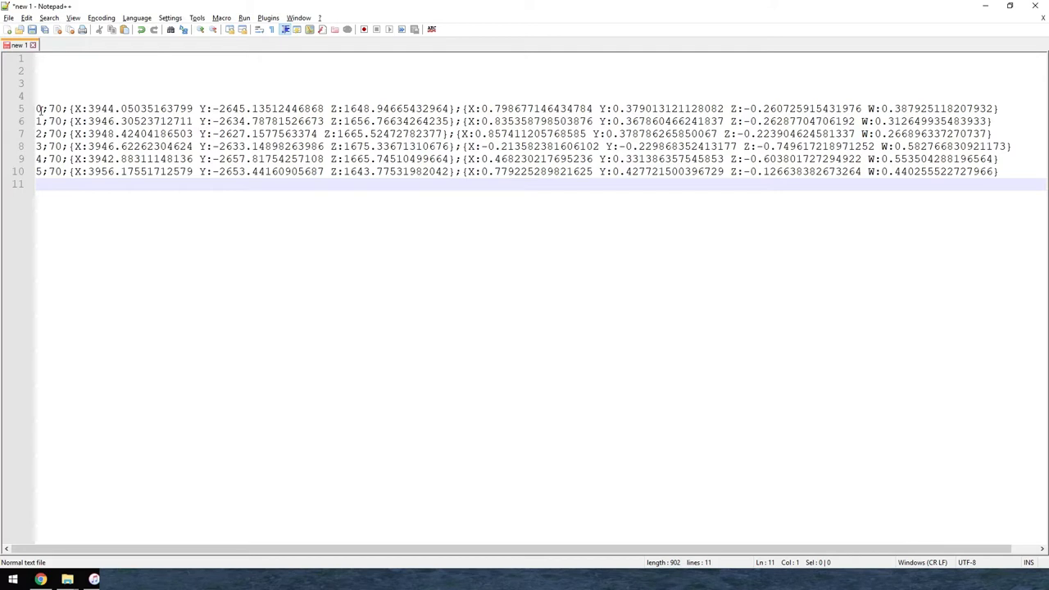
- Edit the waypoint times to 0, 5, 7, 8, 12, 13 seconds and fields of view to 120 and 10
left_click(38, 121)
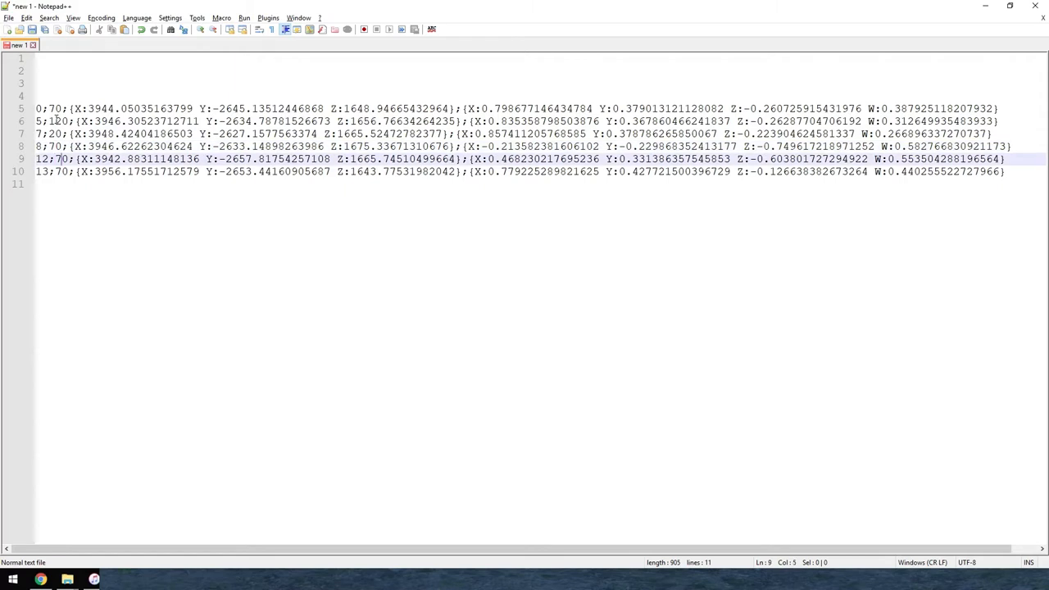
key("Backspace")
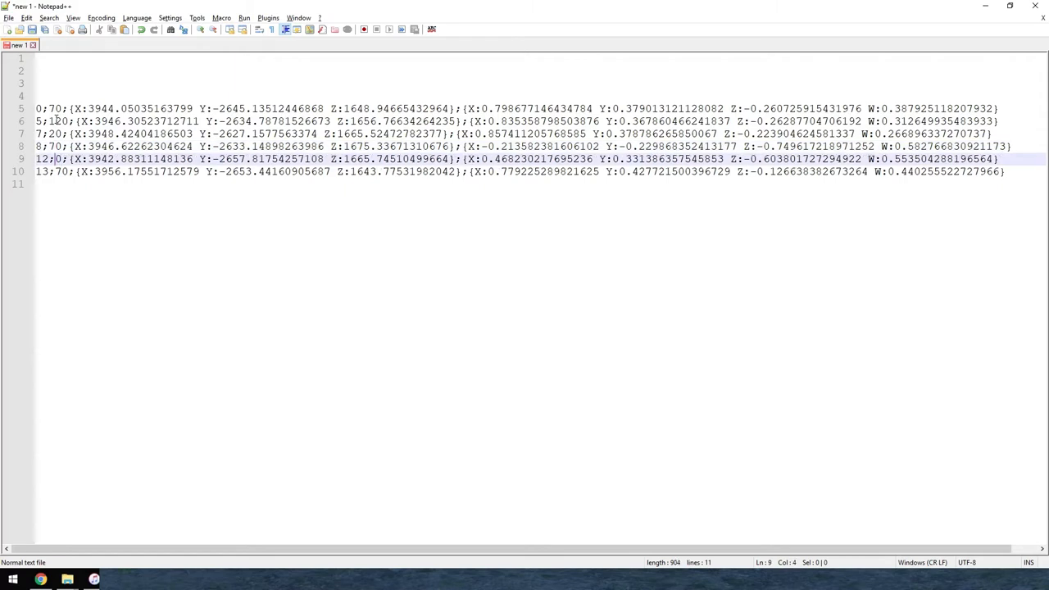
type("1")
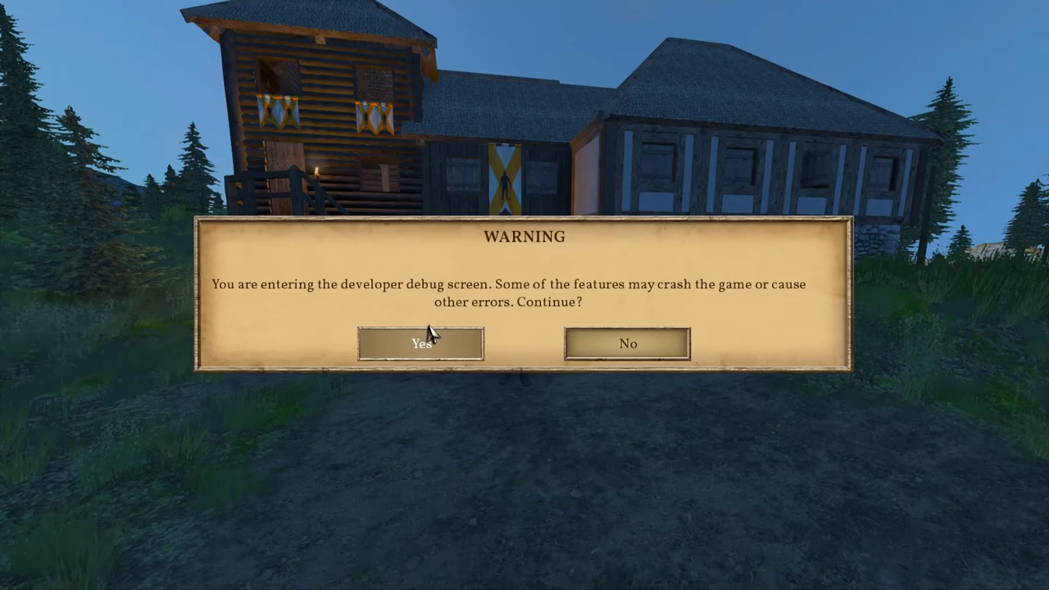
- Confirm the developer screen warning and enable Debug draw to show the waypoint path markers
left_click(423, 344)
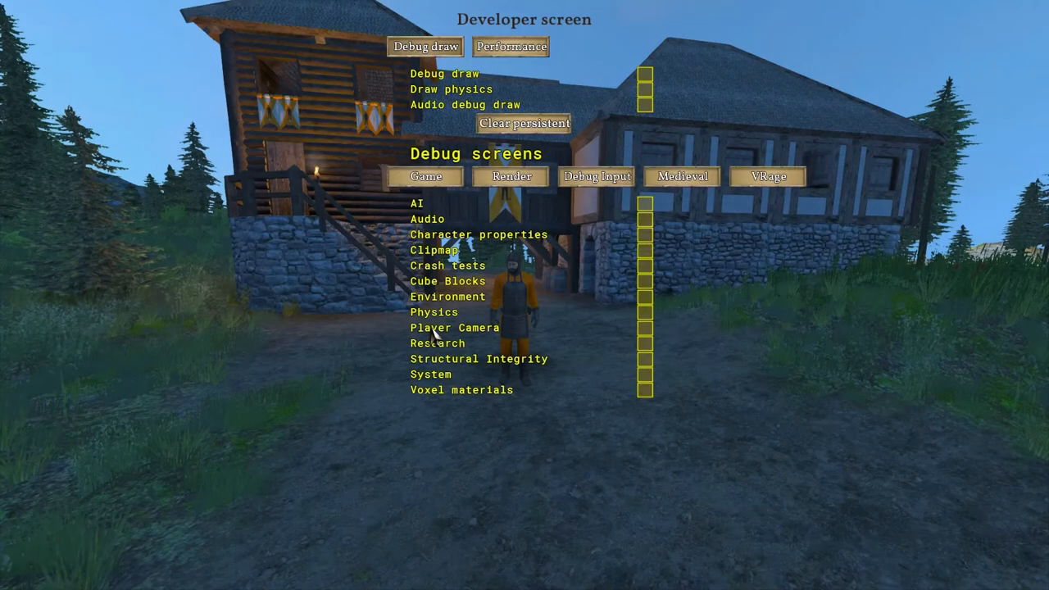
mouse_move(431, 89)
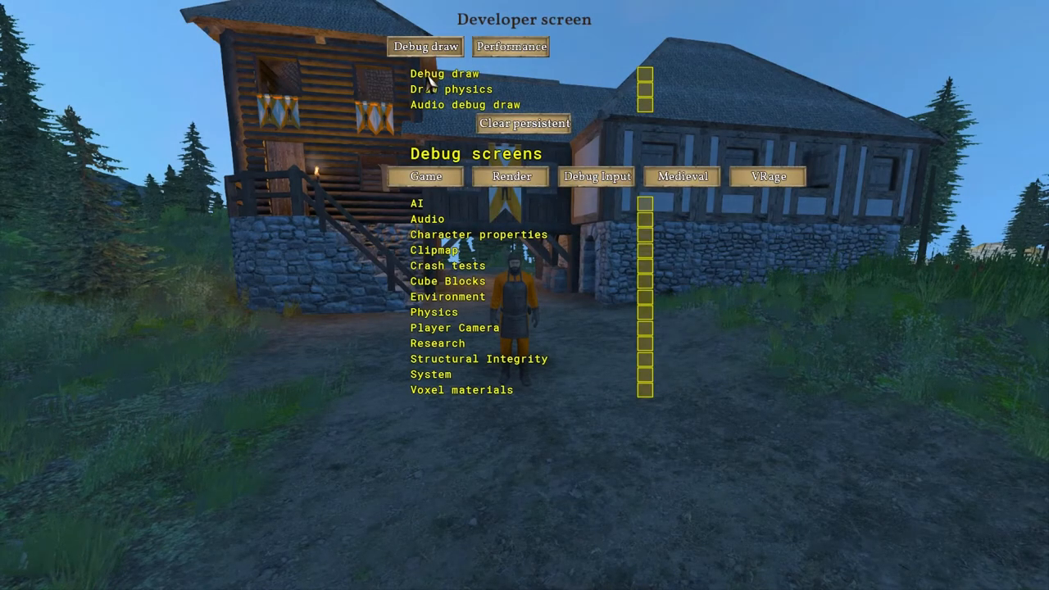
left_click(645, 76)
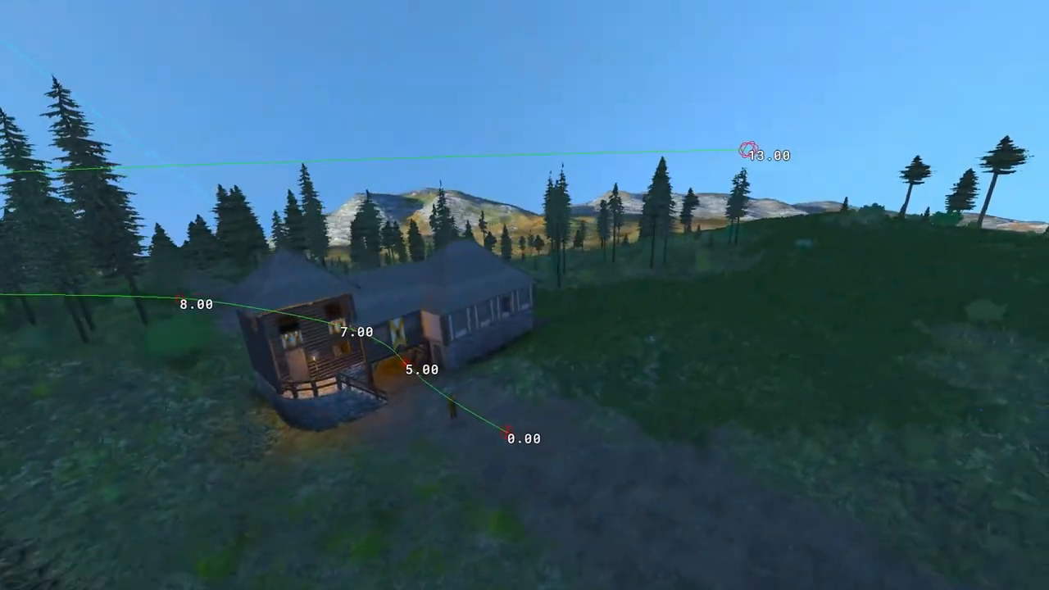
key("Escape")
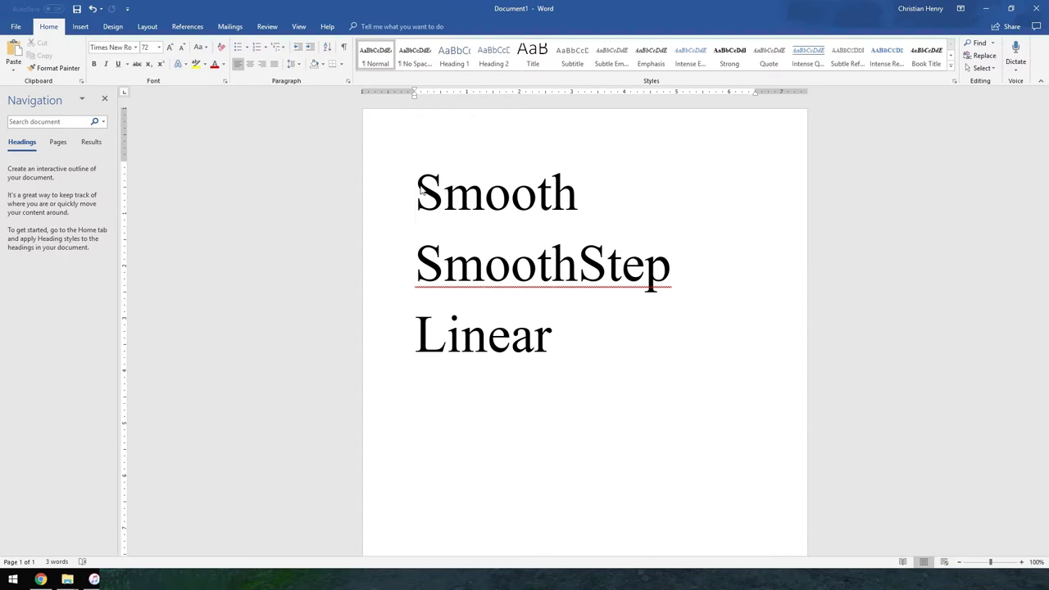
- Point out the Smooth style in the Word list of Smooth, SmoothStep and Linear
left_click(417, 192)
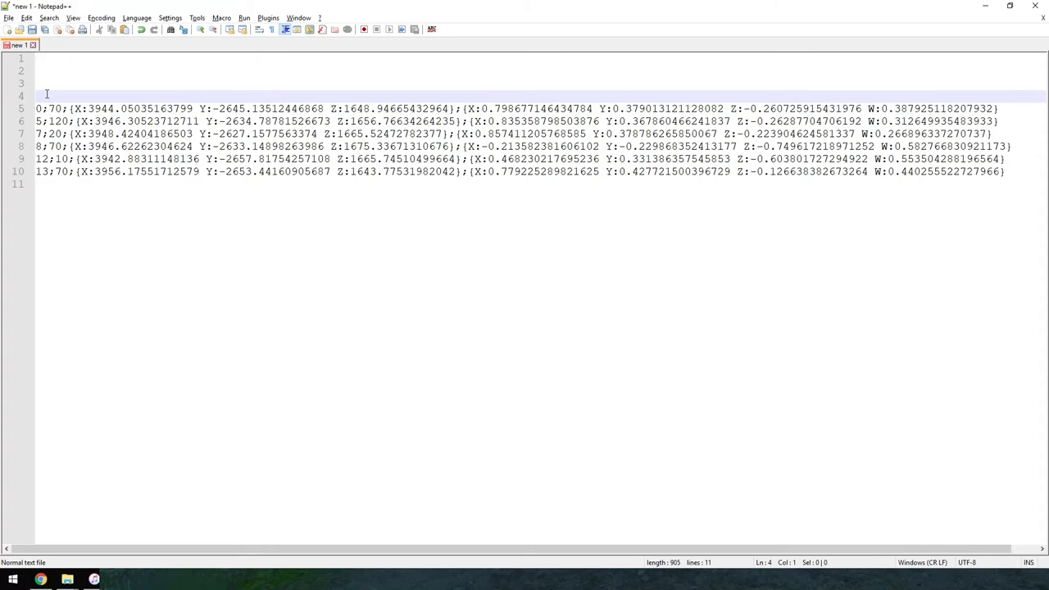
- Add a 'Smooth' interpolation line above the first waypoint entry
type("Smooth")
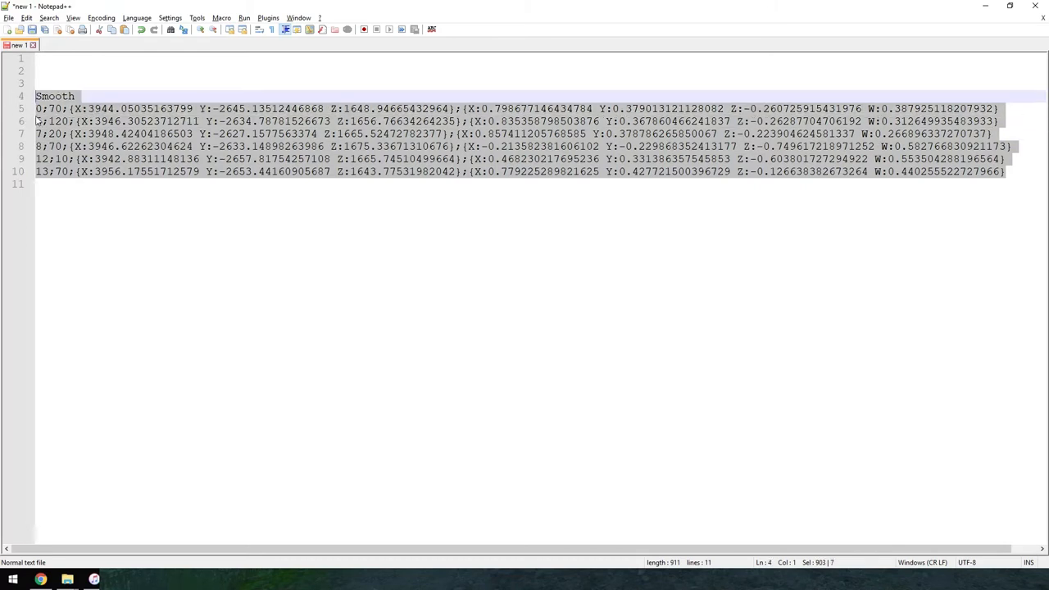
mouse_move(284, 267)
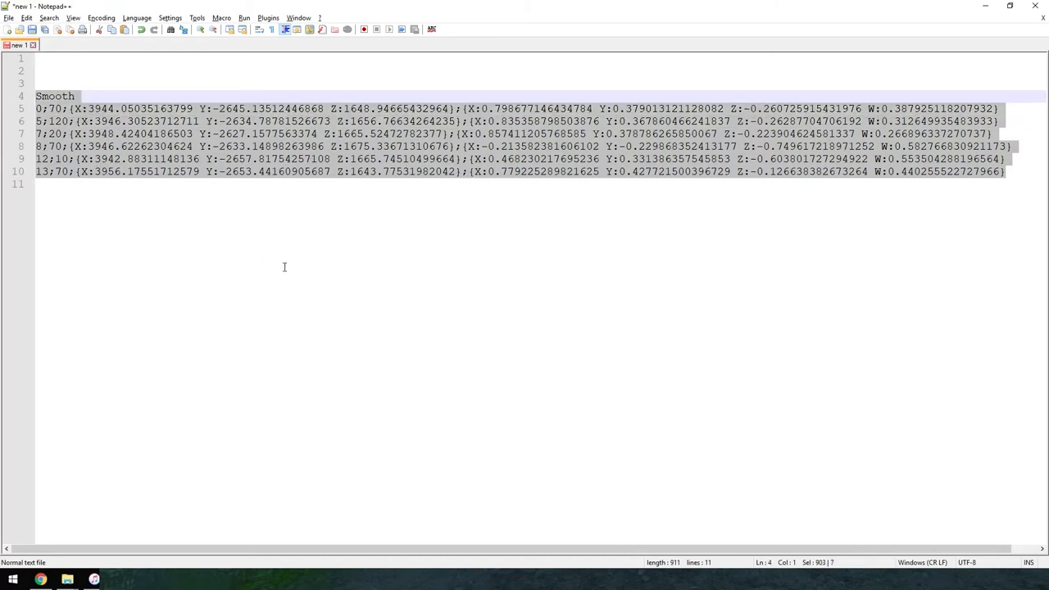